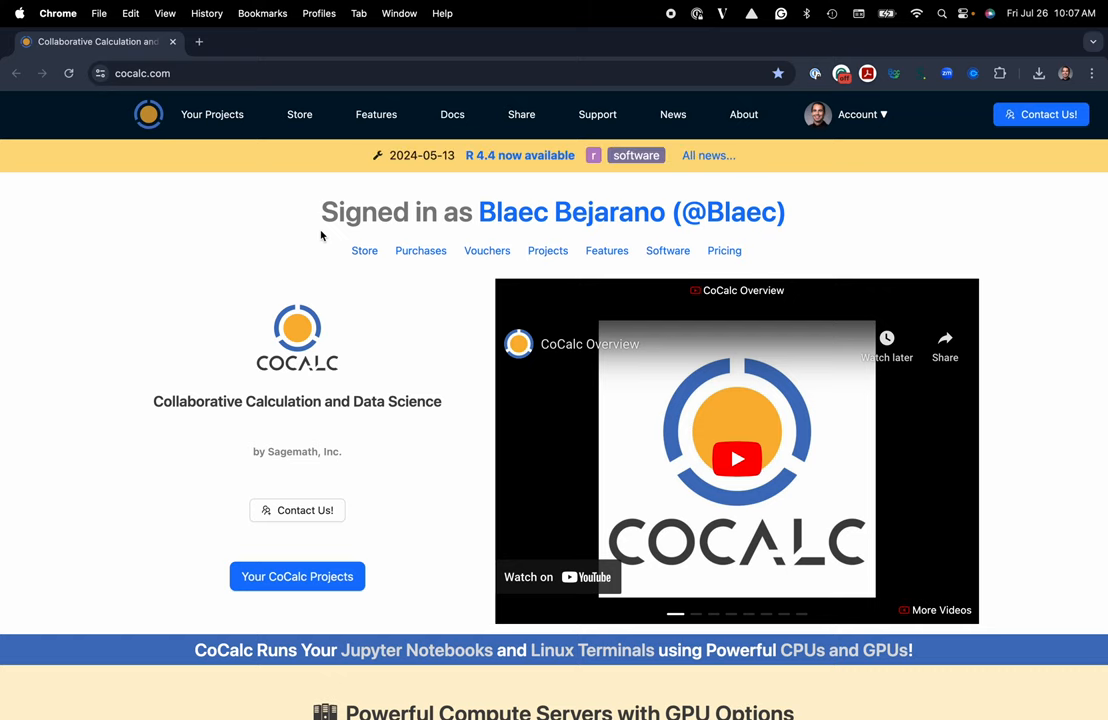
pyautogui.moveTo(218, 153)
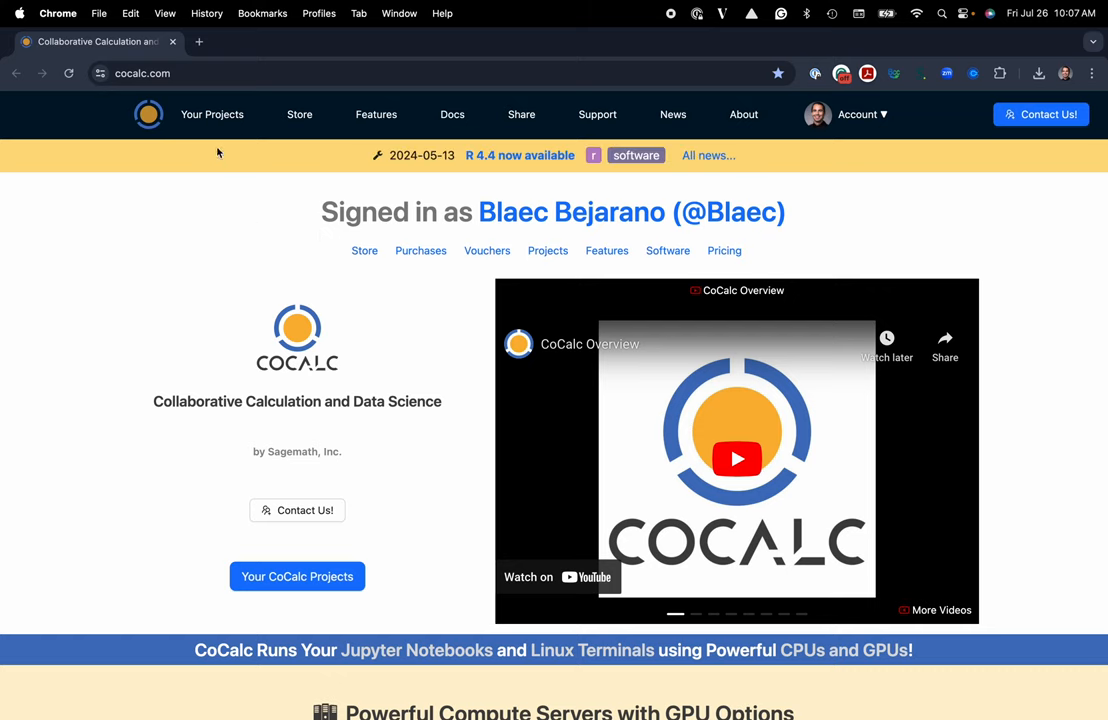
pyautogui.moveTo(212, 114)
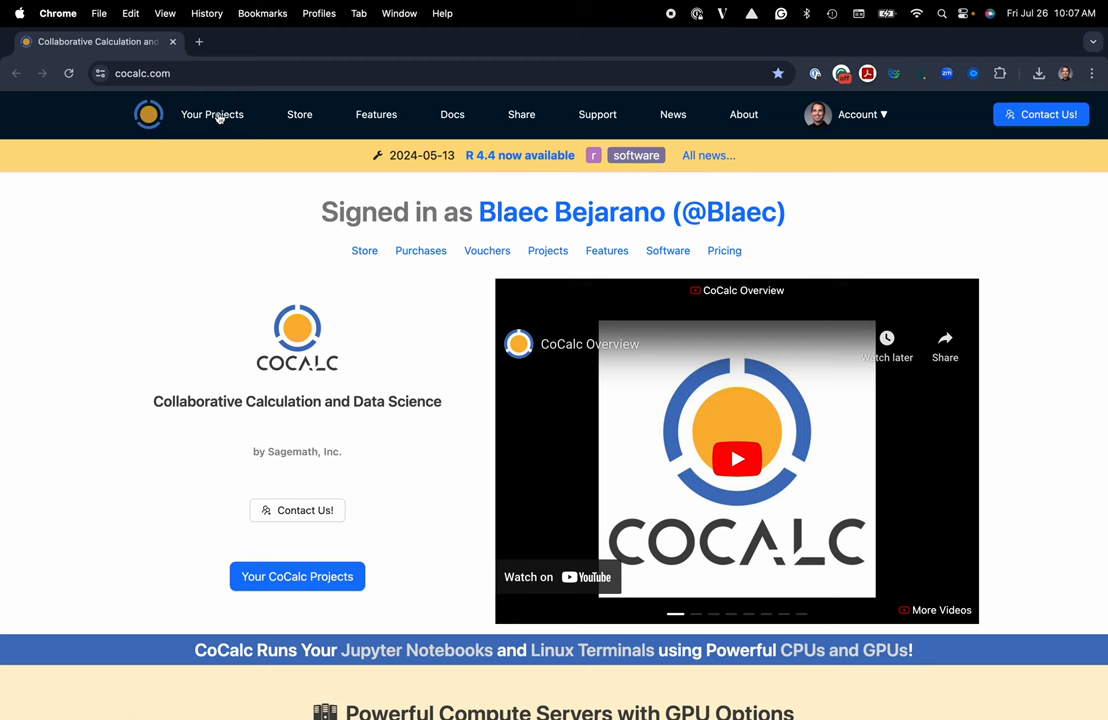
# Open the Blaec Test project from the Your Projects list
pyautogui.click(212, 114)
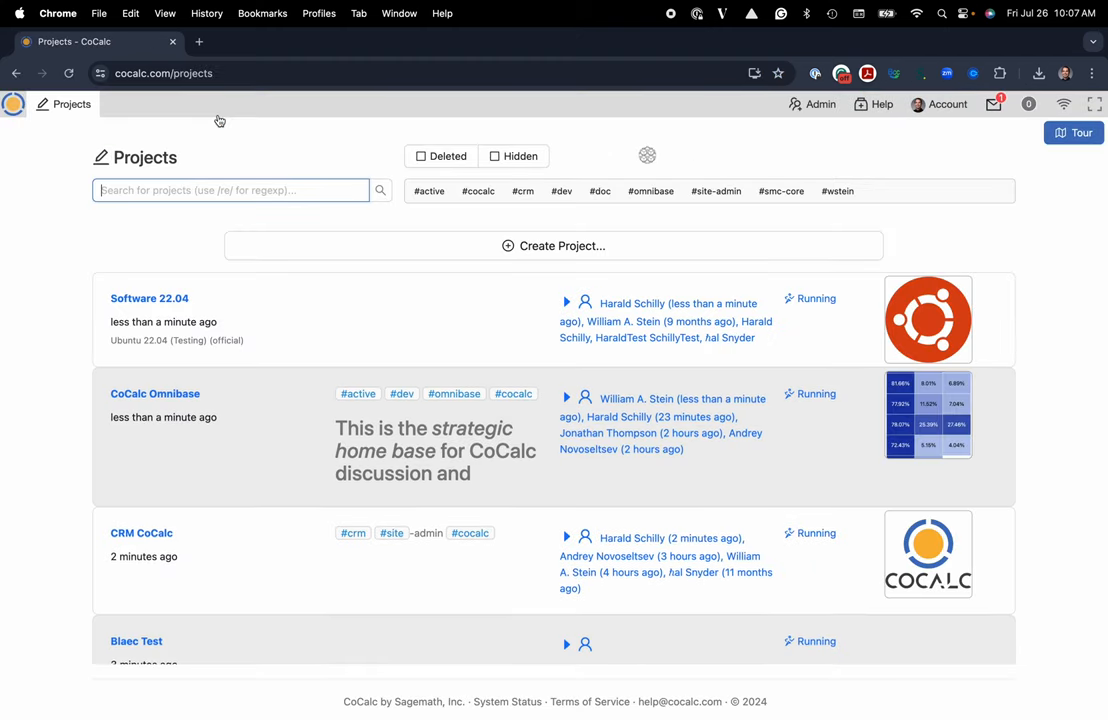
pyautogui.moveTo(185, 363)
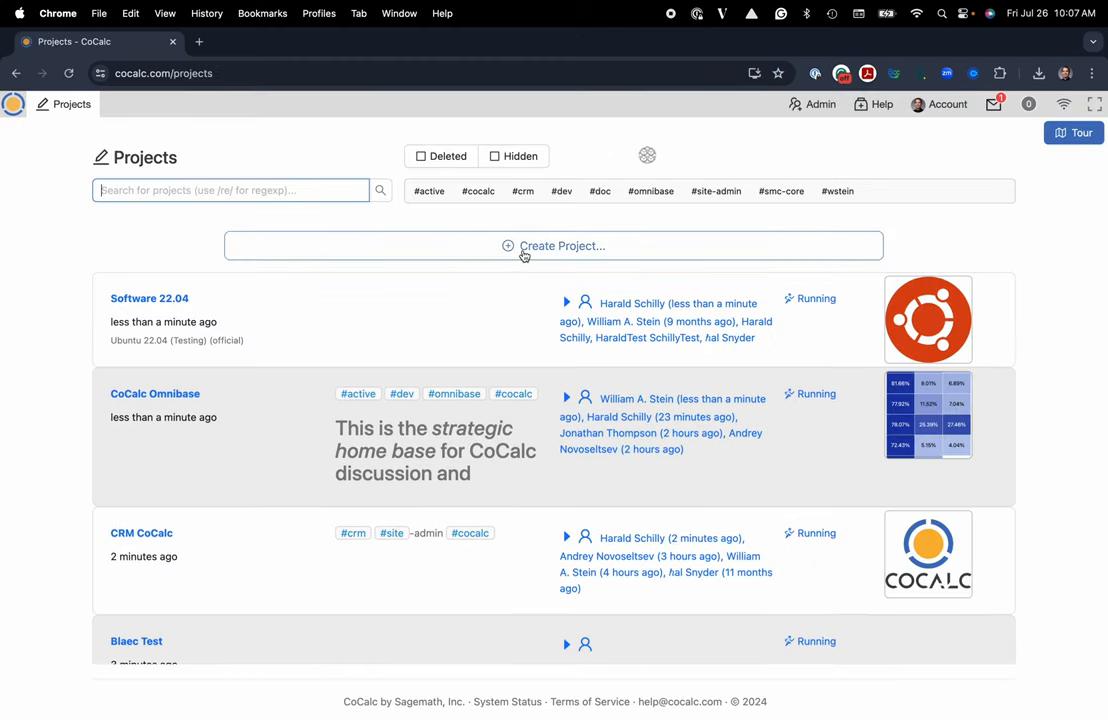
pyautogui.click(136, 641)
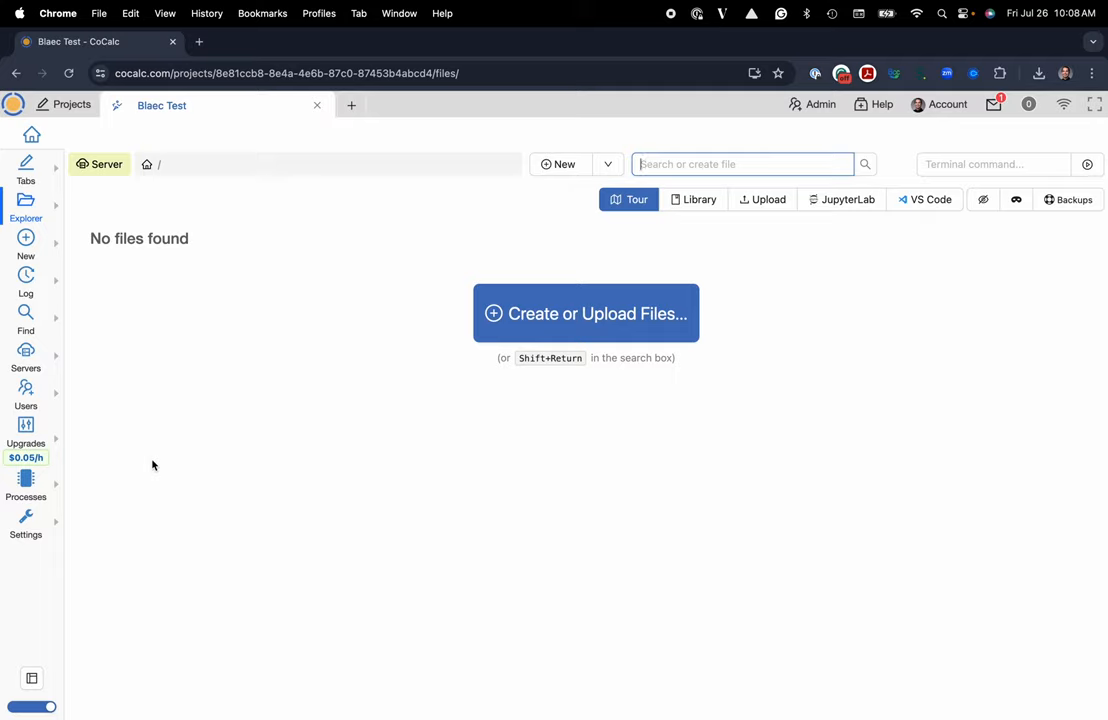
pyautogui.moveTo(25, 390)
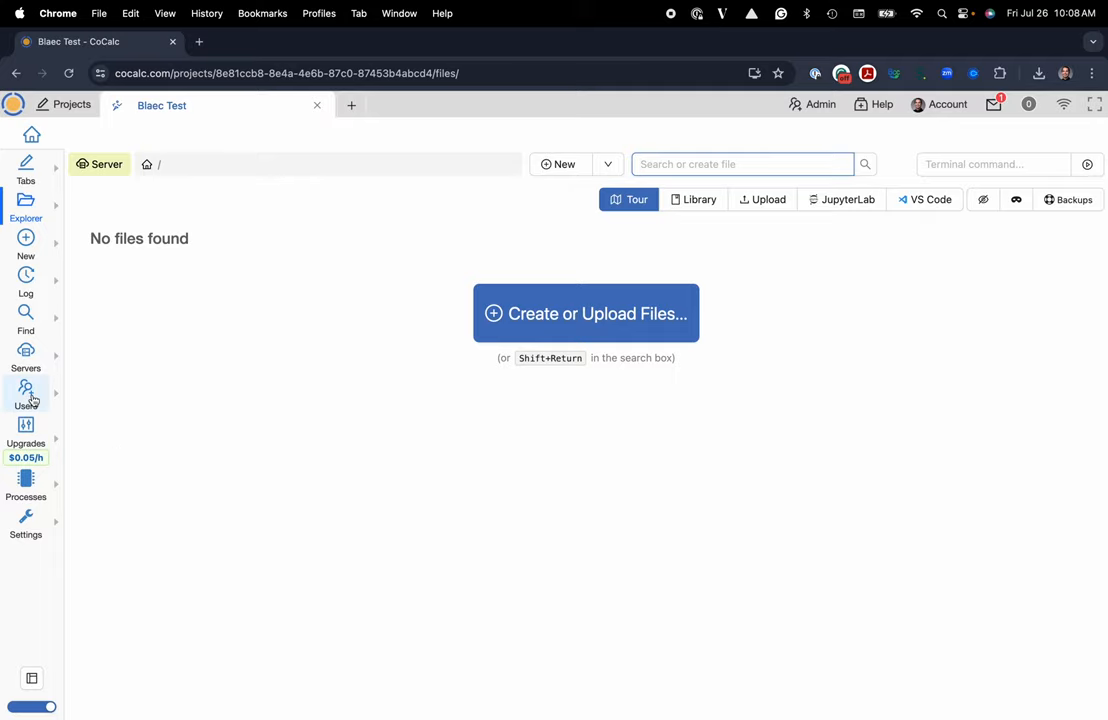
# Go to the project's Users page and focus the add-collaborator name or email field
pyautogui.click(25, 393)
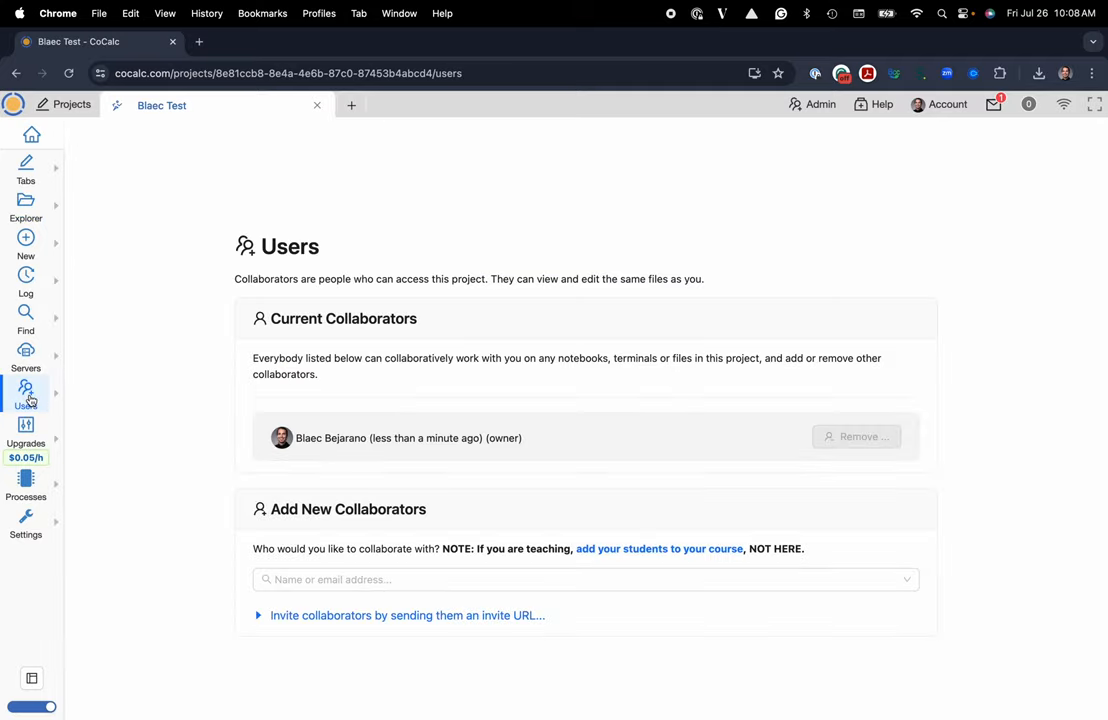
pyautogui.click(585, 564)
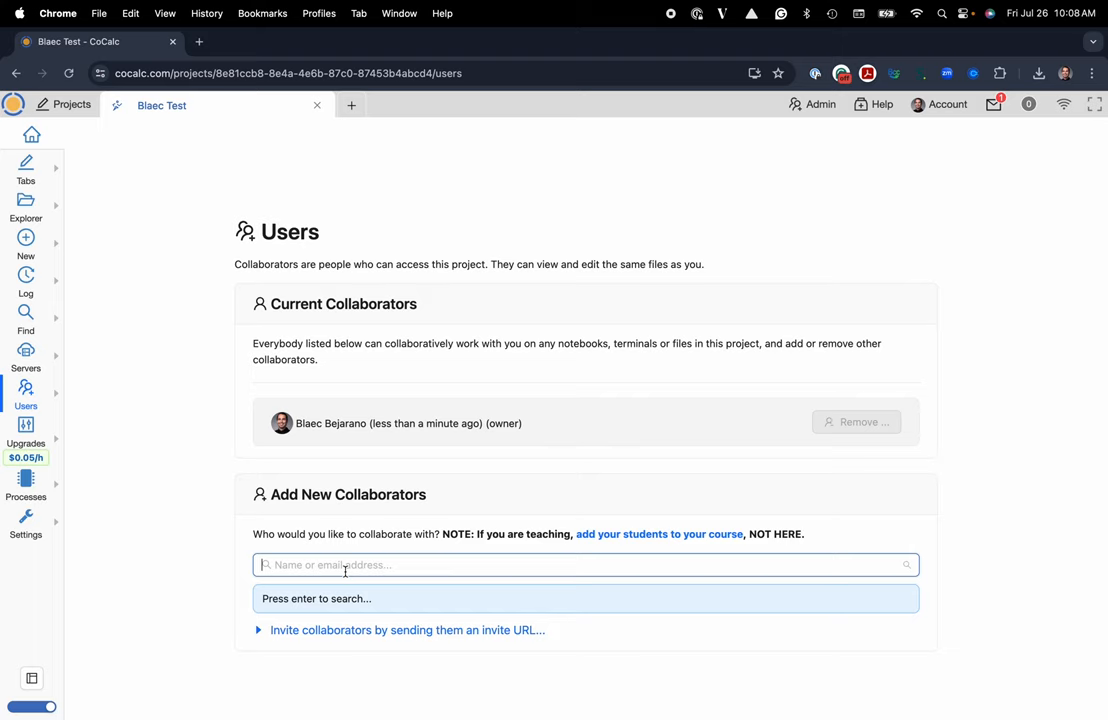
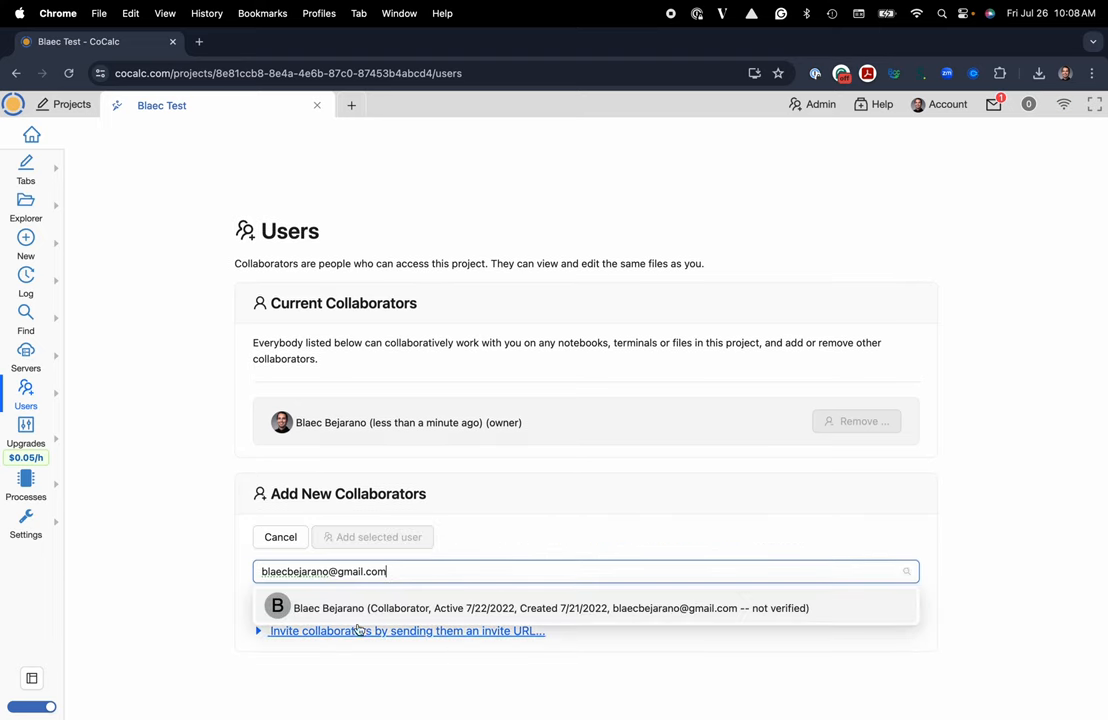
pyautogui.moveTo(430, 608)
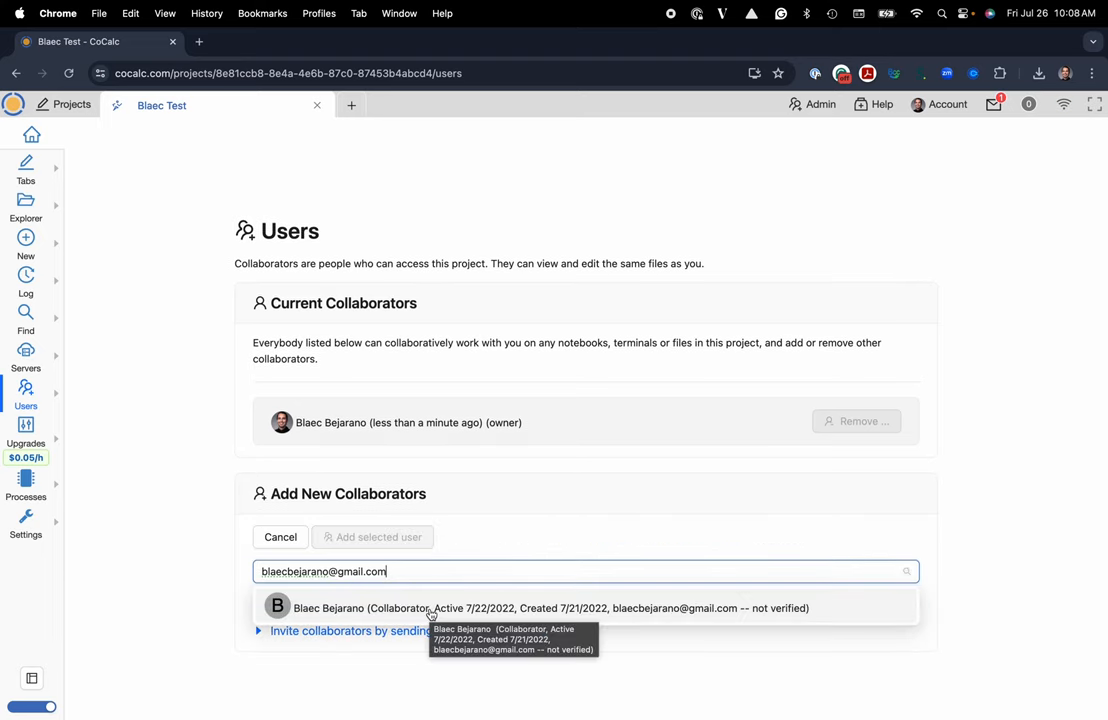
pyautogui.click(548, 608)
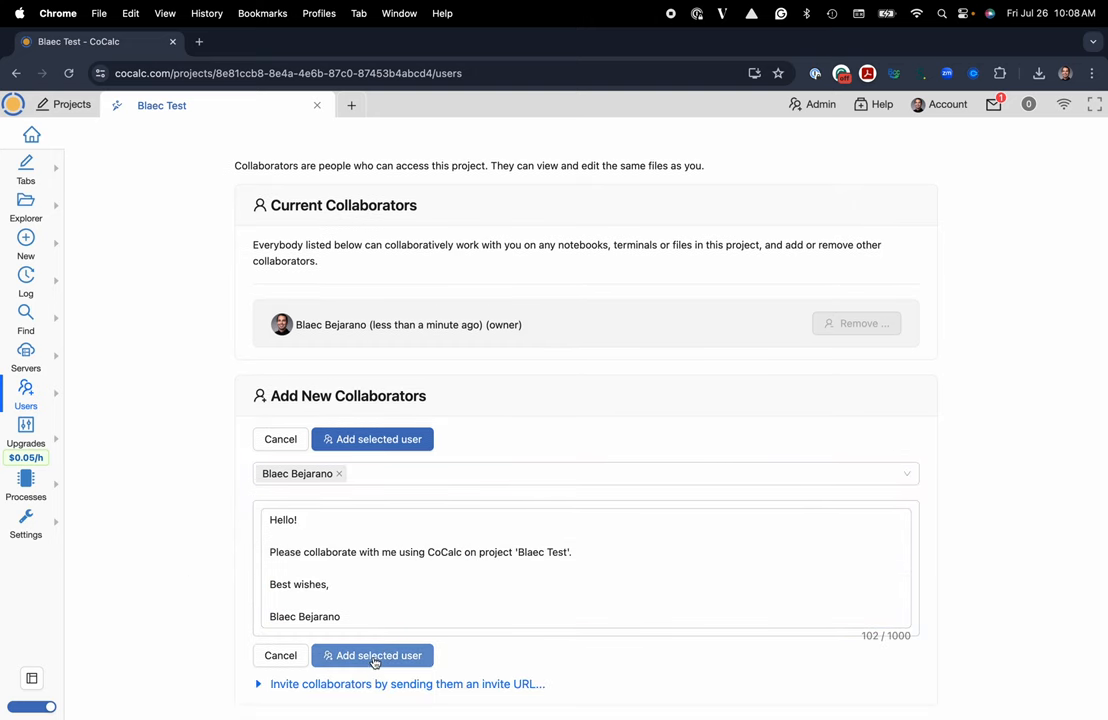
pyautogui.click(372, 655)
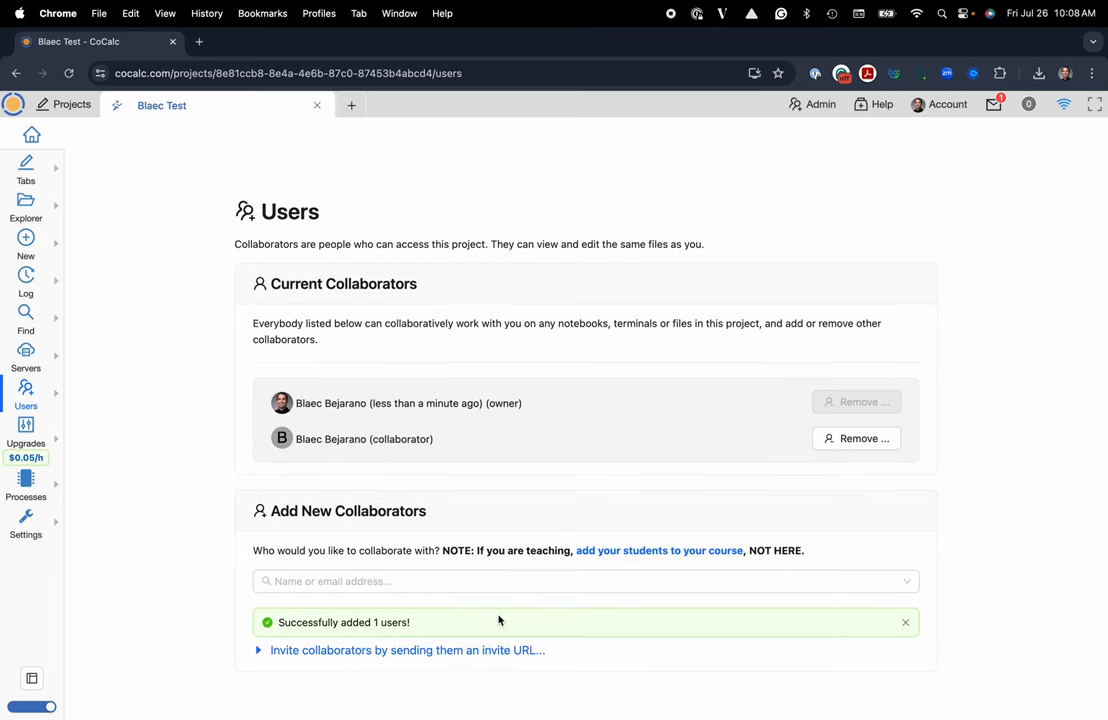
pyautogui.moveTo(303, 397)
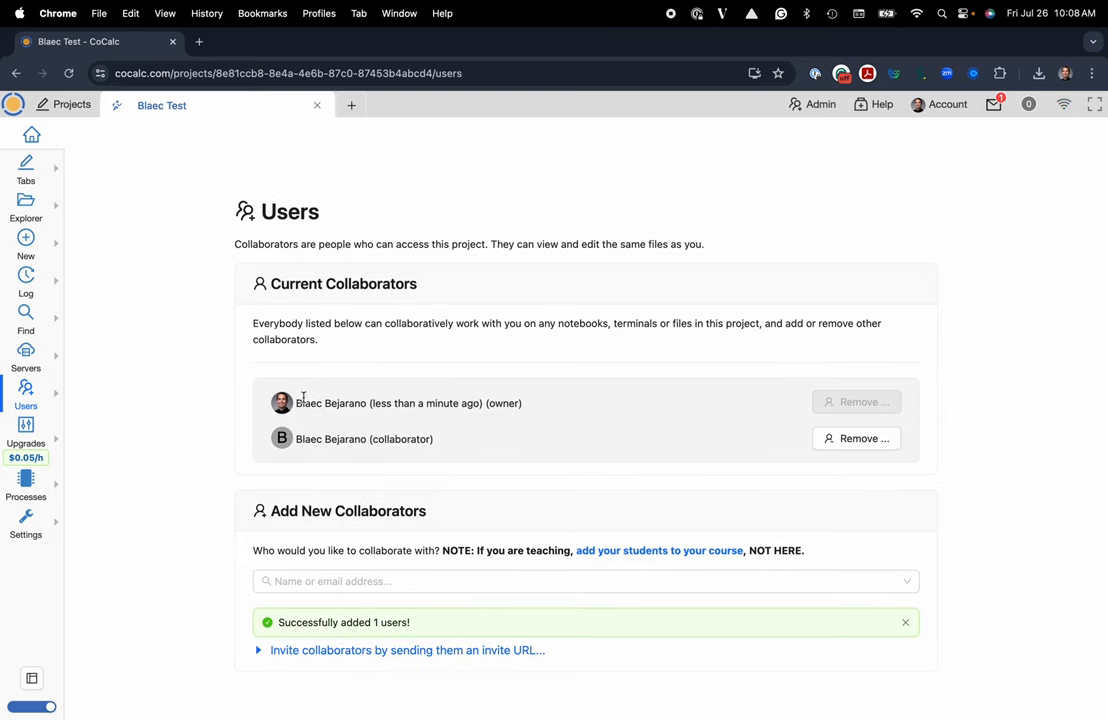
pyautogui.moveTo(363, 447)
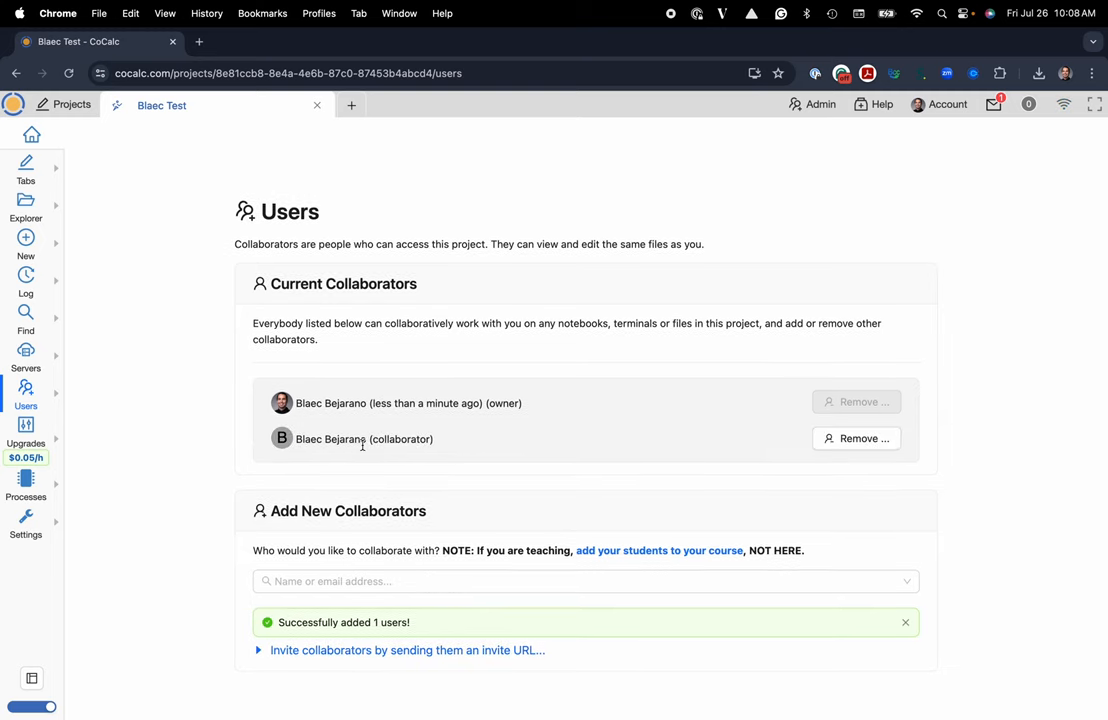